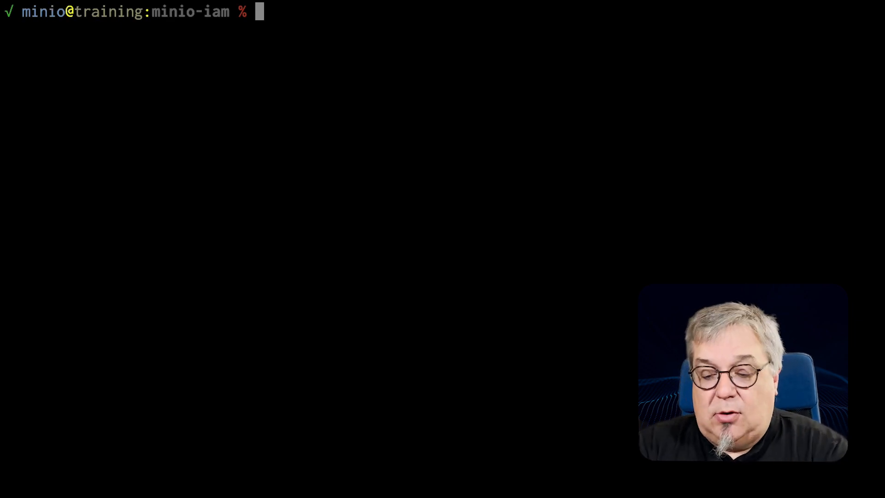
type("mc")
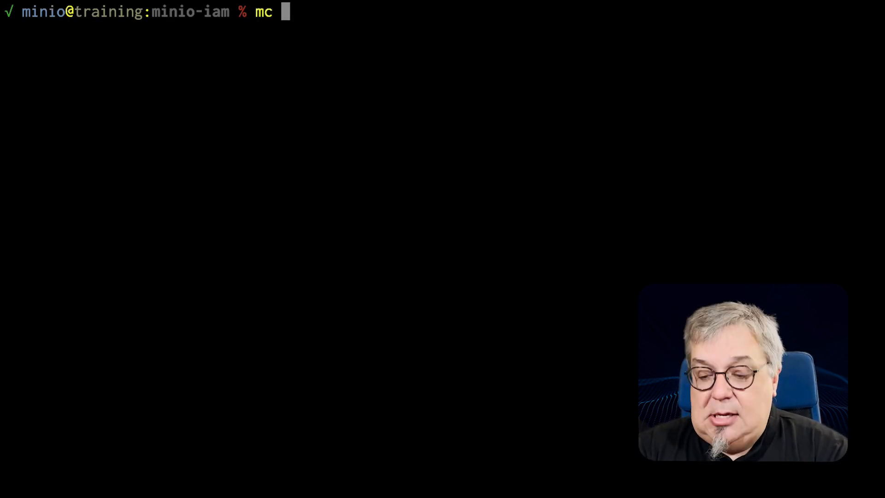
type("admin po")
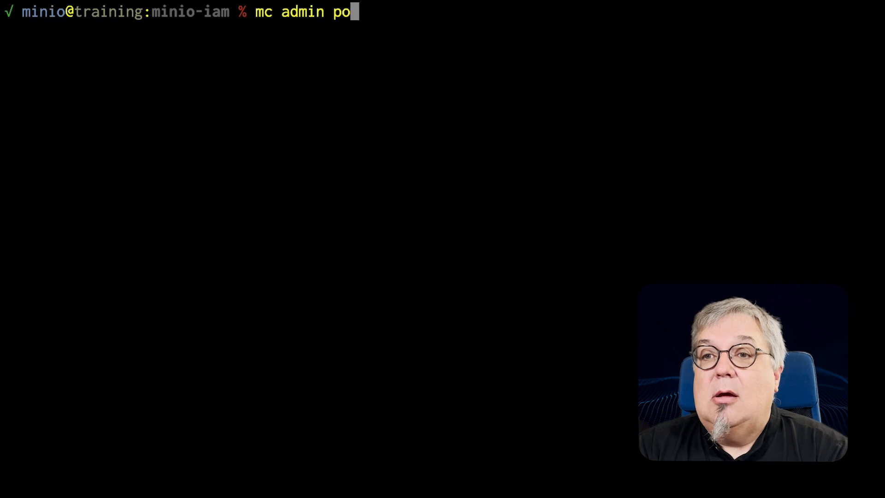
type("licy list")
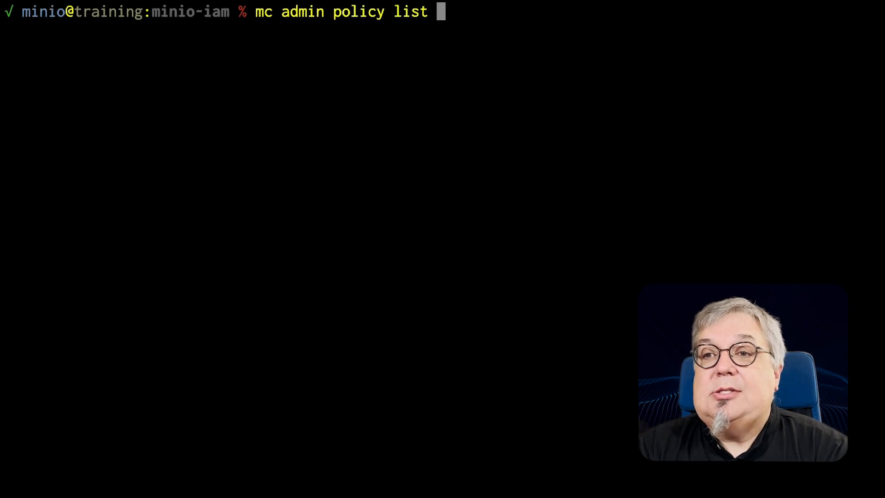
type("demo")
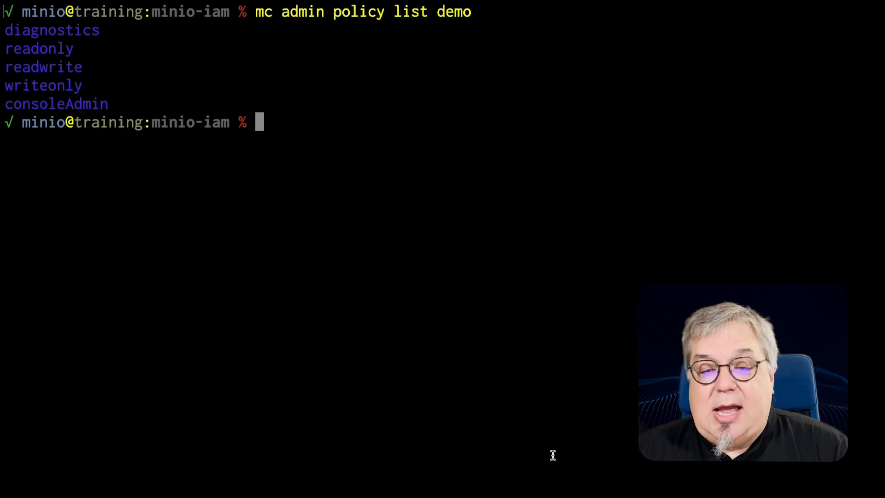
type("mc admin policy")
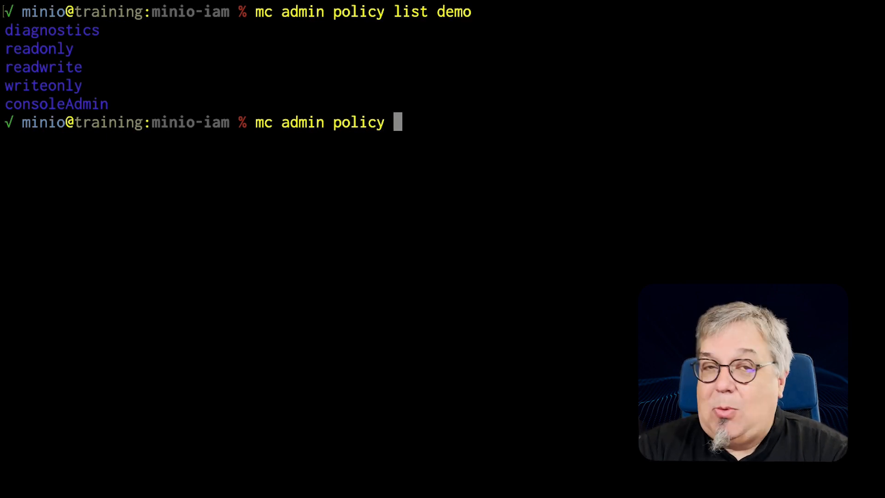
type("if")
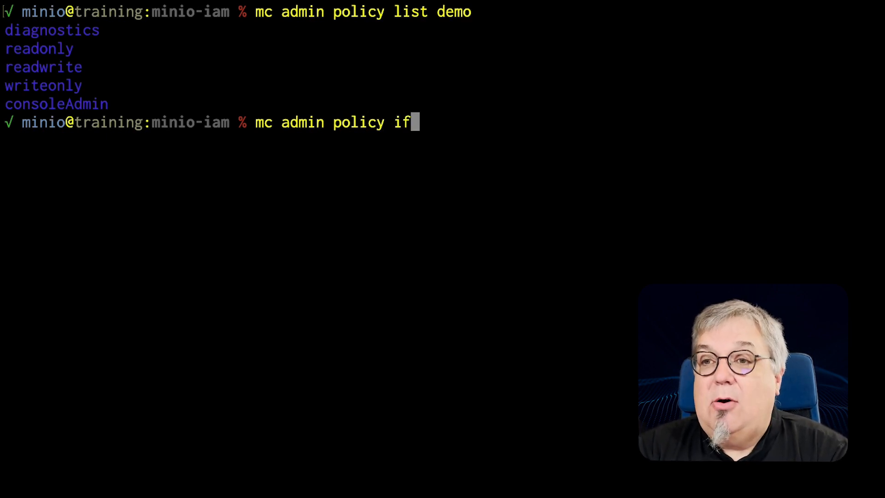
type("nfo")
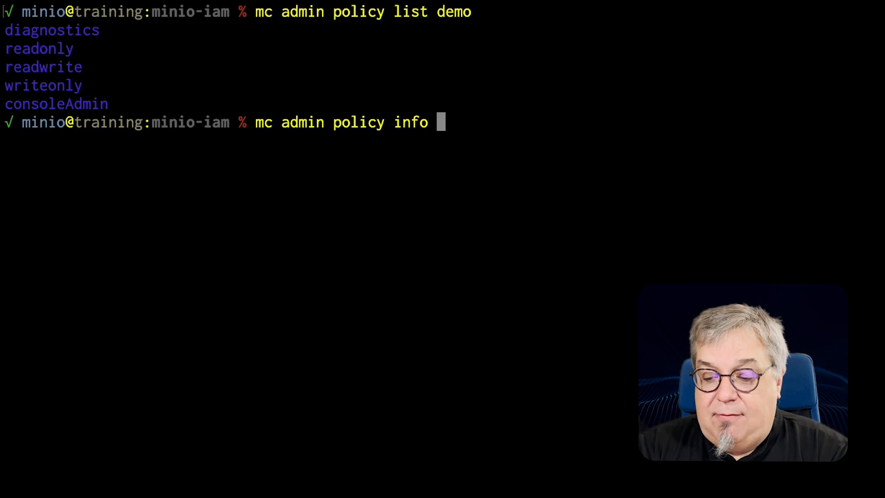
type("demo")
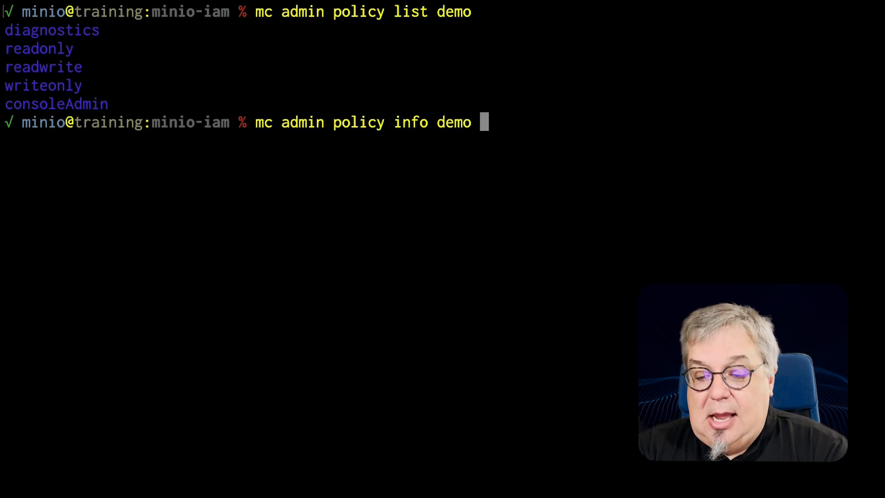
type("readonly")
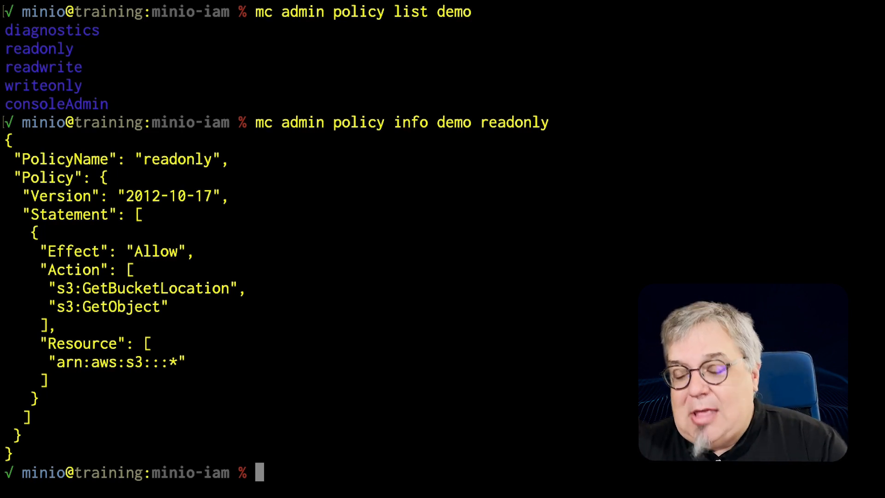
type("mc admin policy info demo readonly")
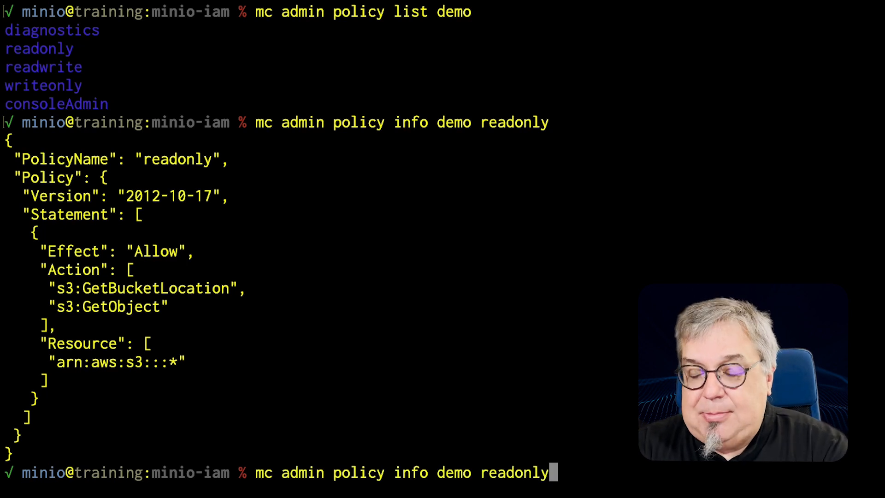
type("--")
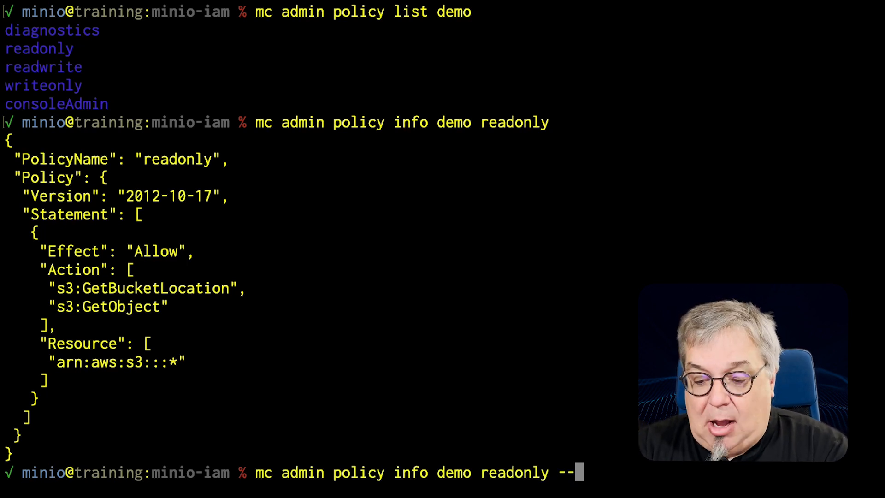
type("policy-fi")
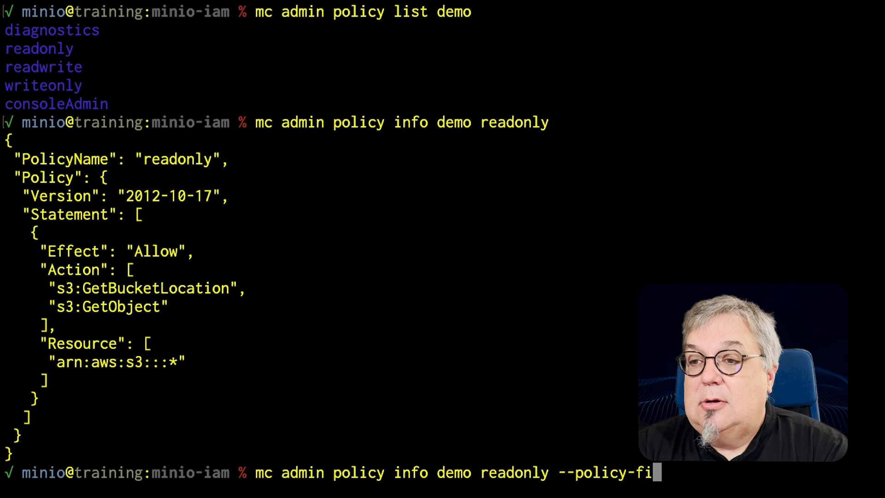
type("le new.js")
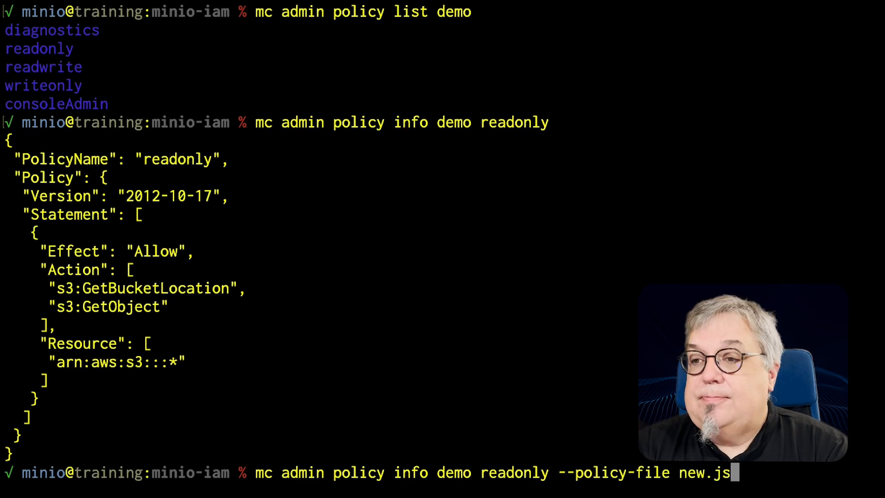
type("on")
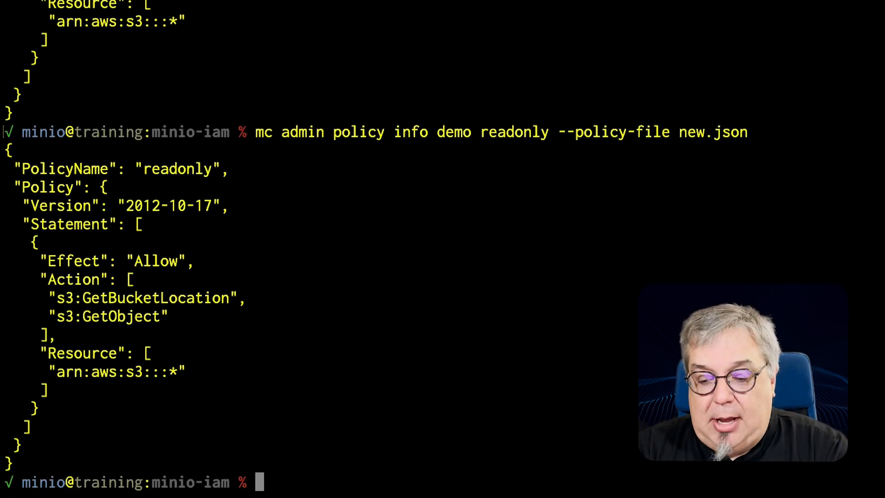
type("vi")
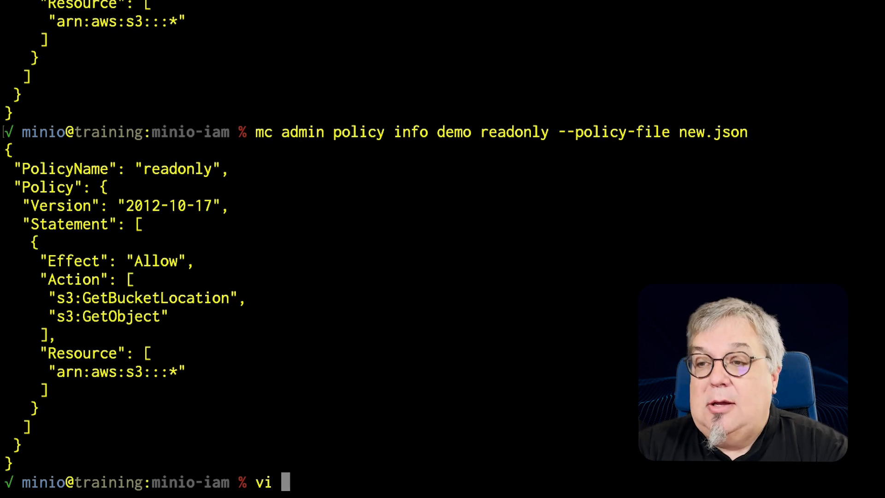
type("new.")
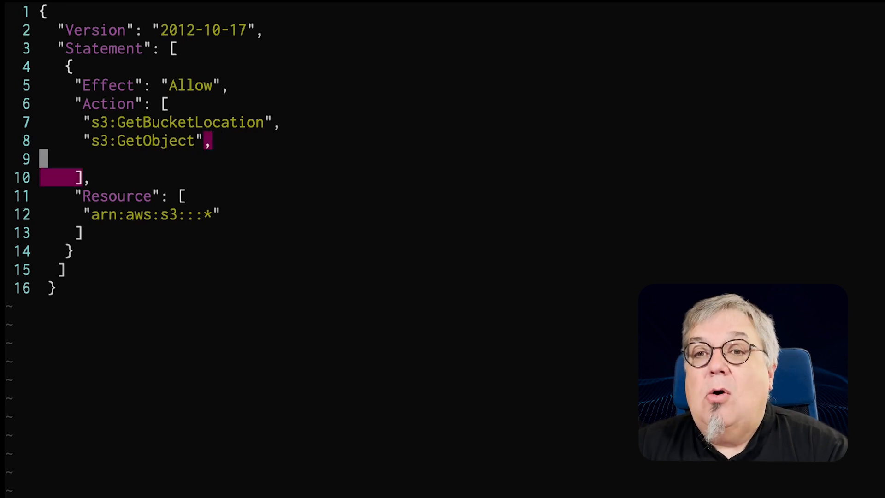
type("\"")
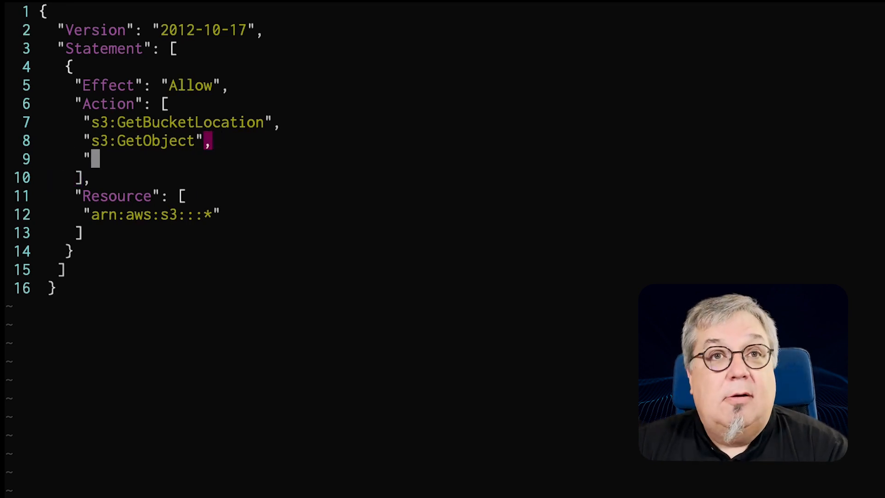
type("s3")
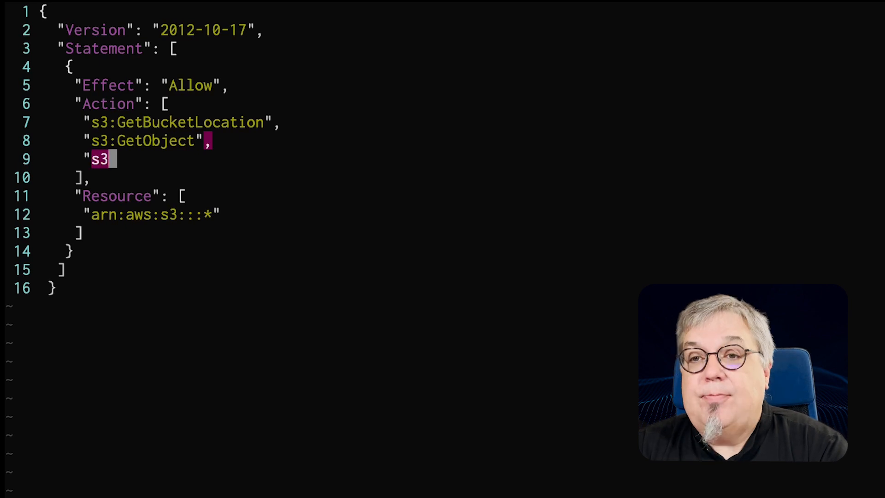
type("List*")
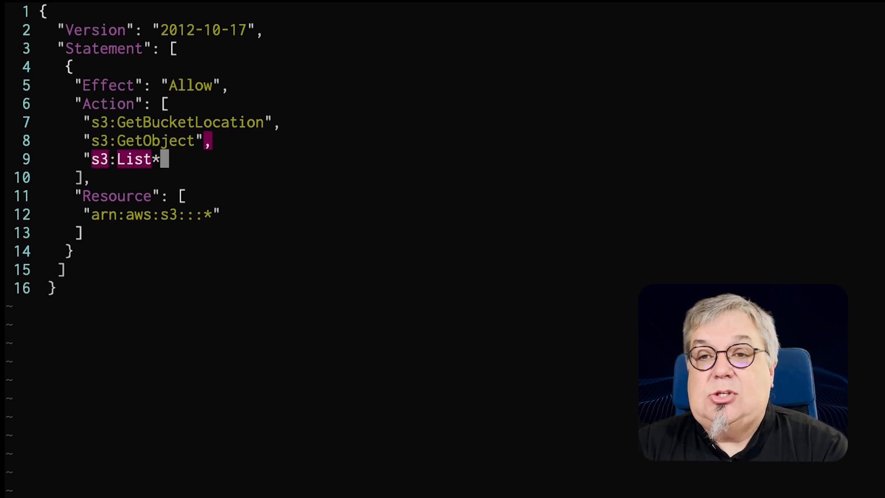
type("\"")
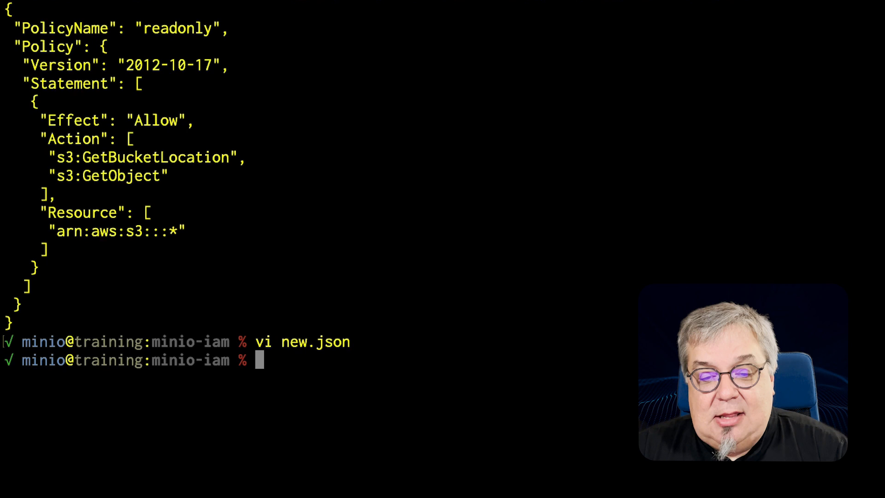
type("c")
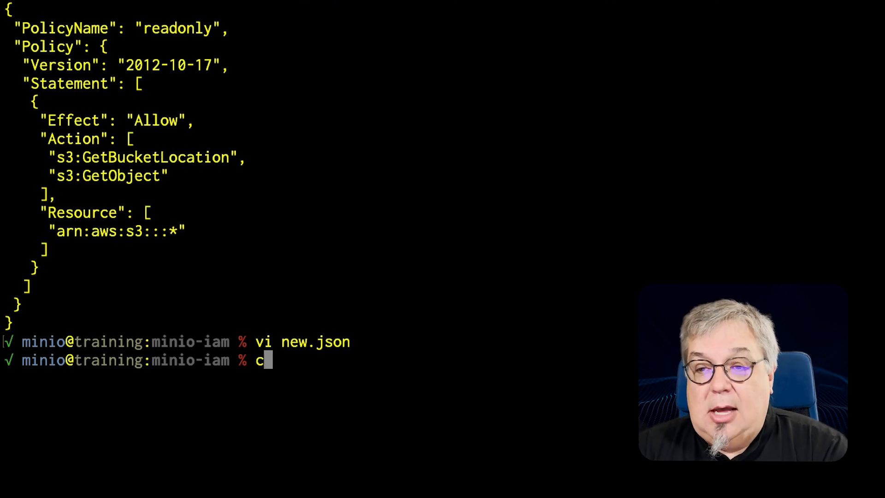
type("mc p")
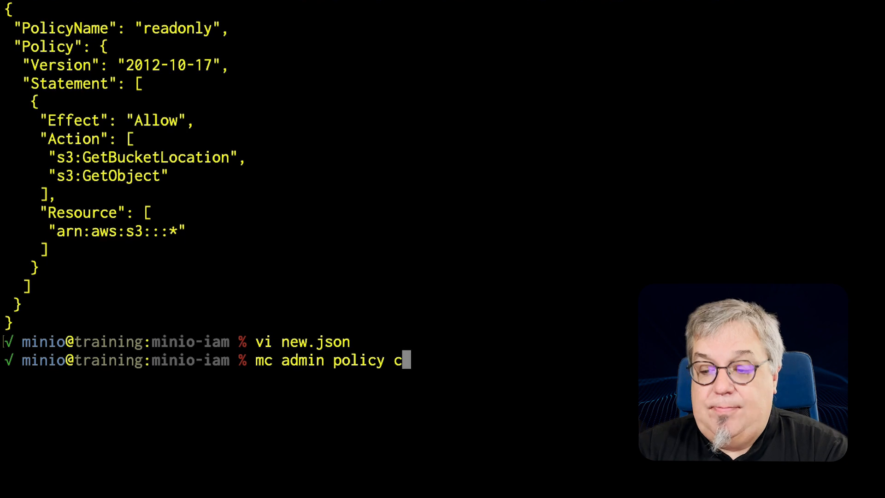
type("reate")
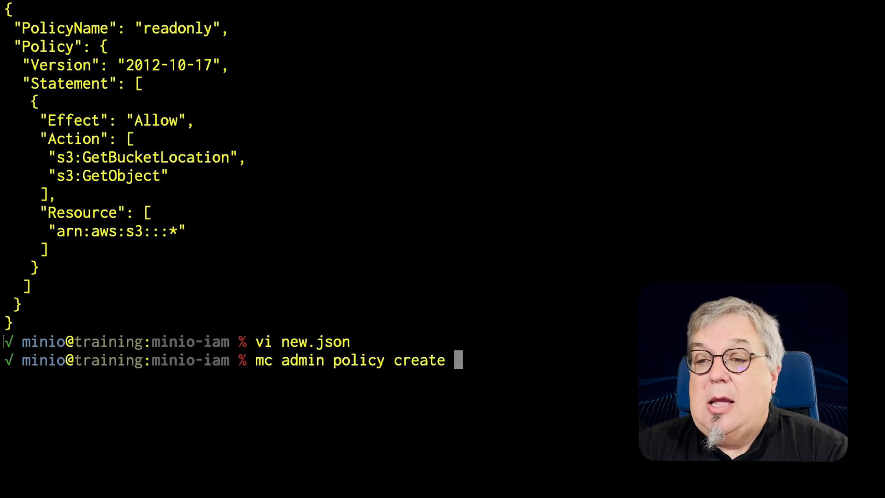
type("demo")
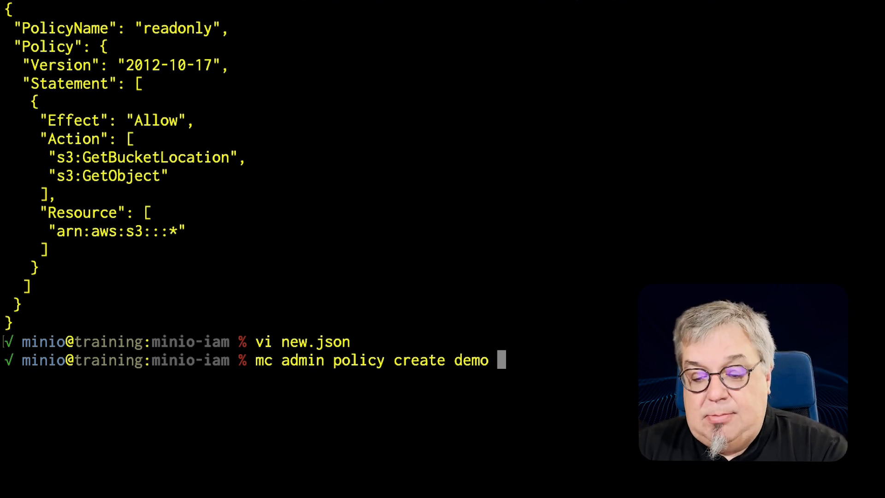
type("readlist")
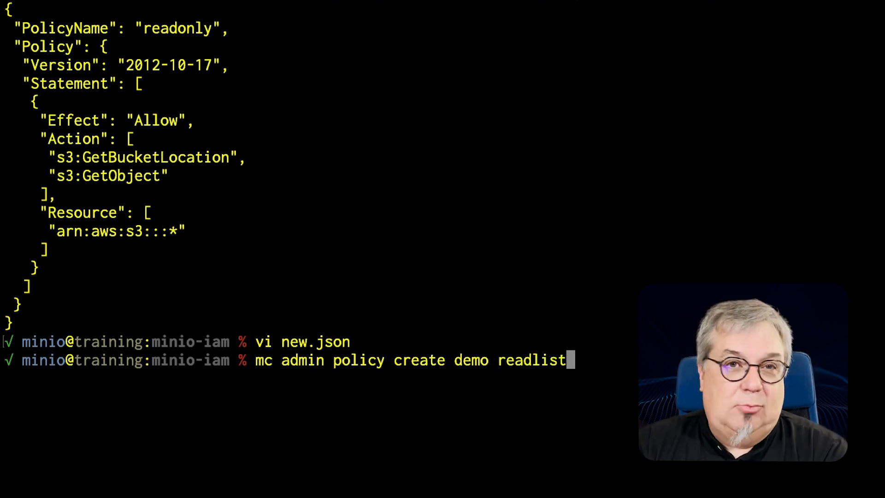
type("n")
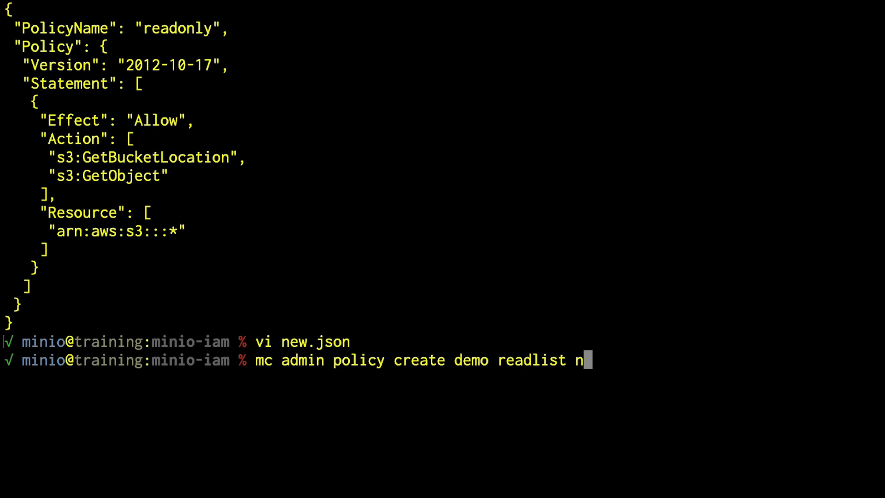
type("ew.json")
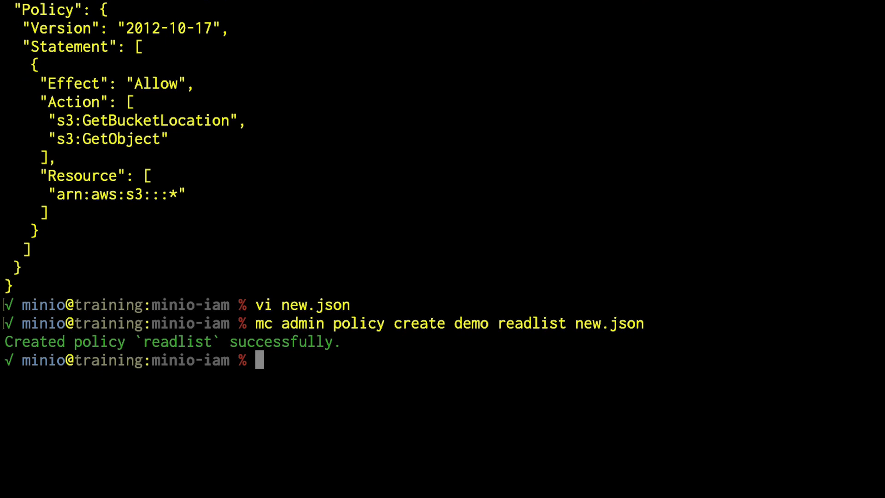
type("cl")
type("mc adm")
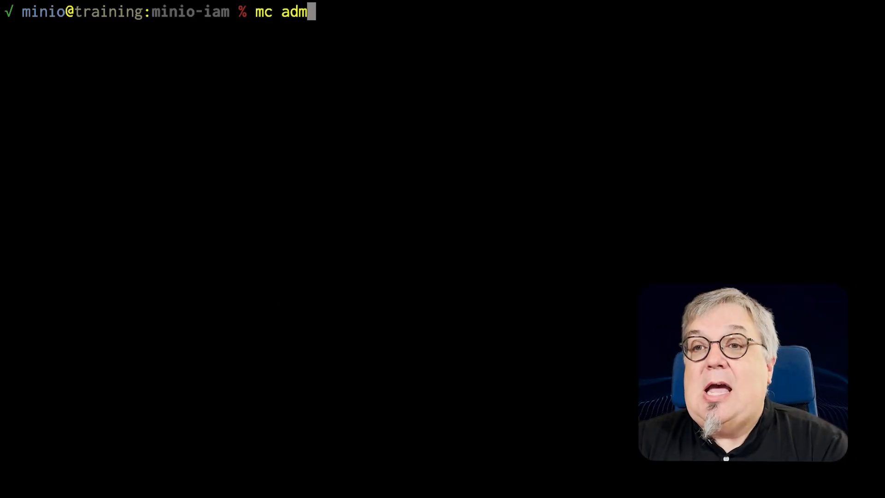
type("in poli")
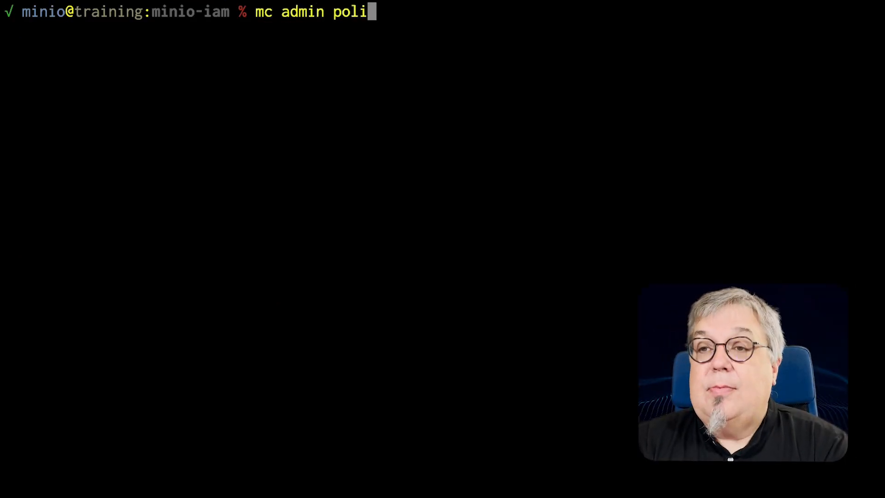
type("cy list demo")
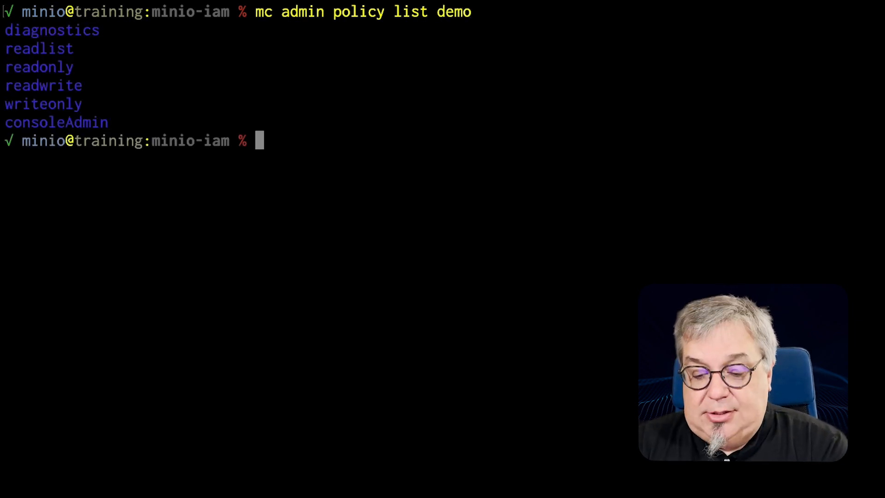
type("mc admin")
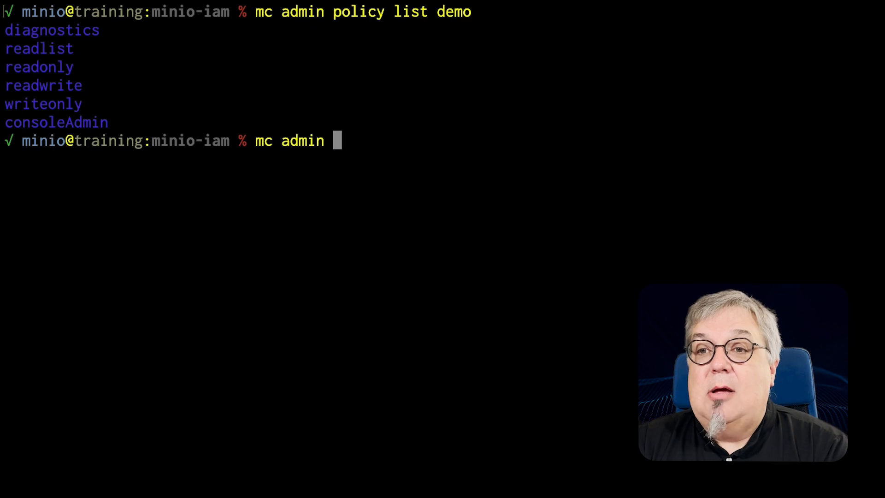
type("policy l")
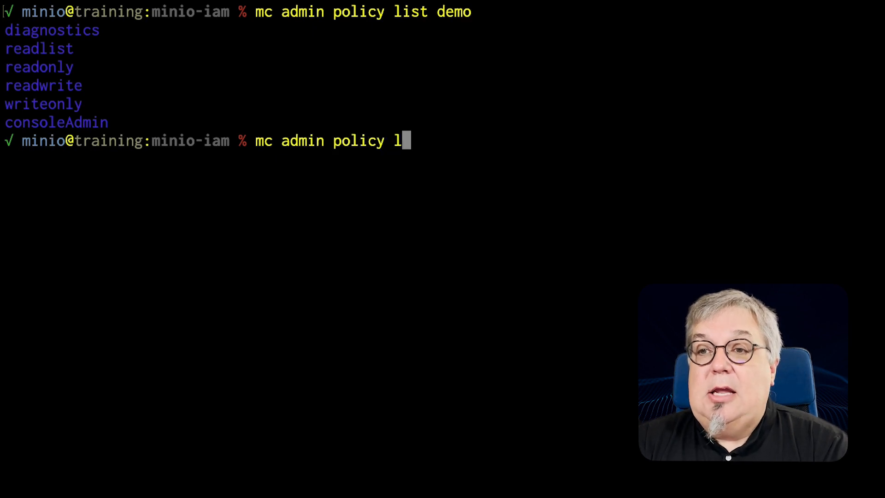
type("info demo")
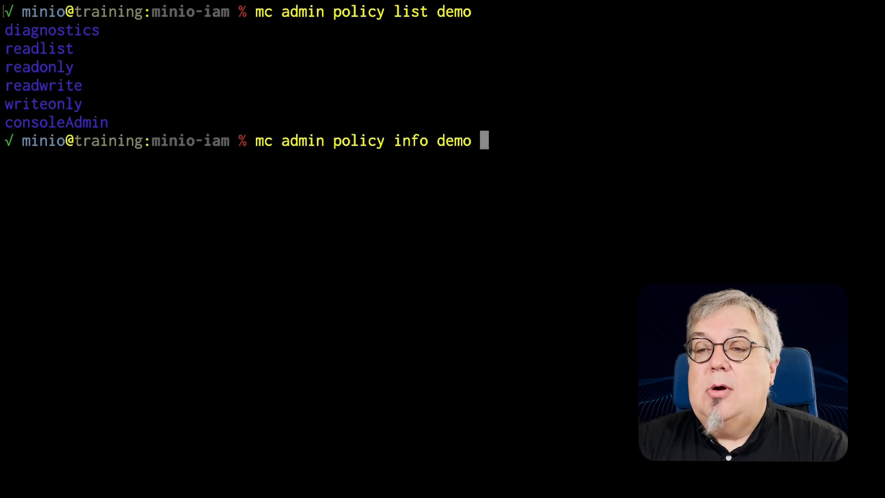
type("readlist")
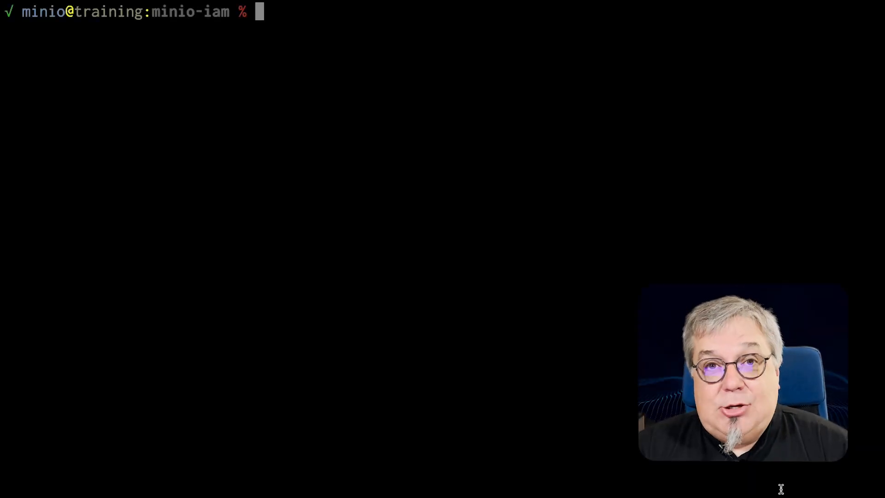
type("mc ad")
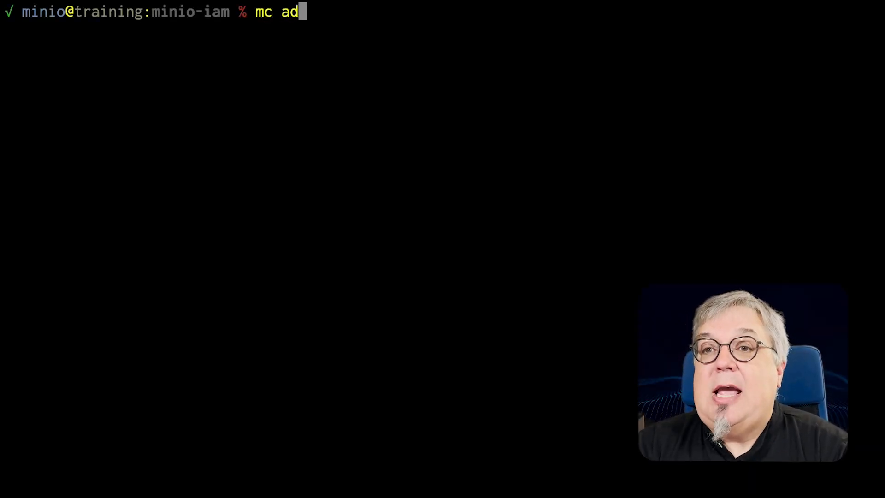
type("min po")
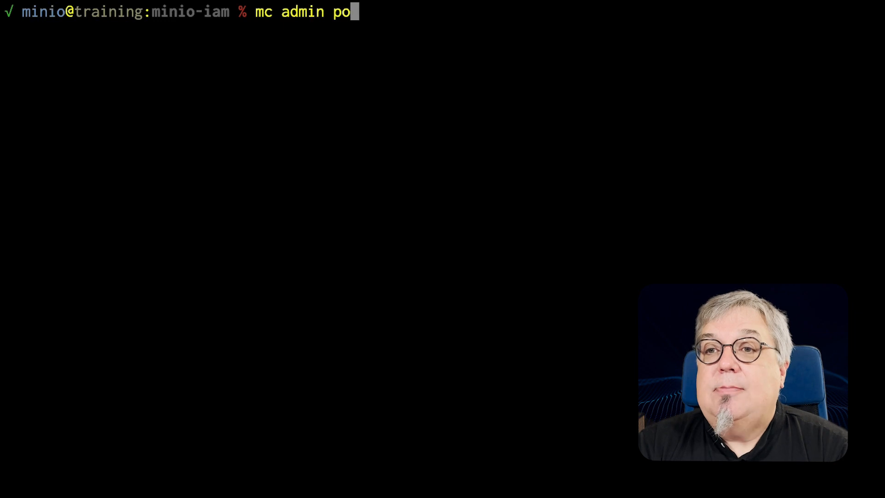
type("licy list demo")
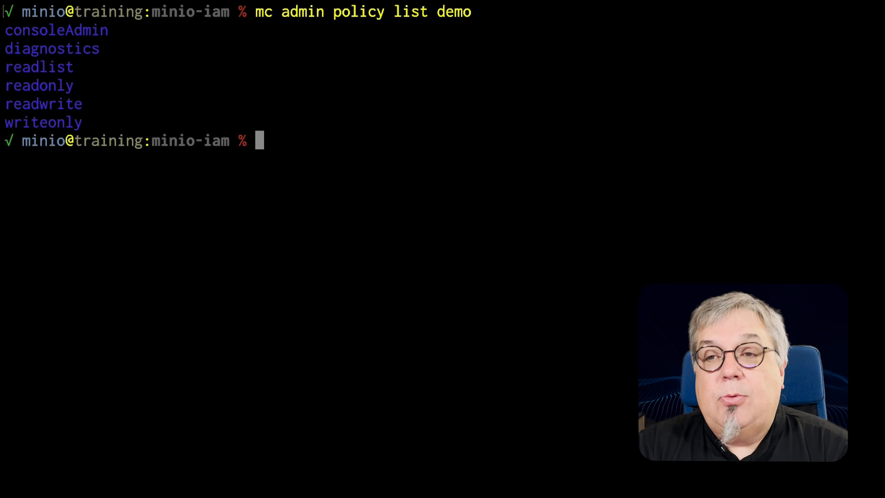
type("mc admin pol")
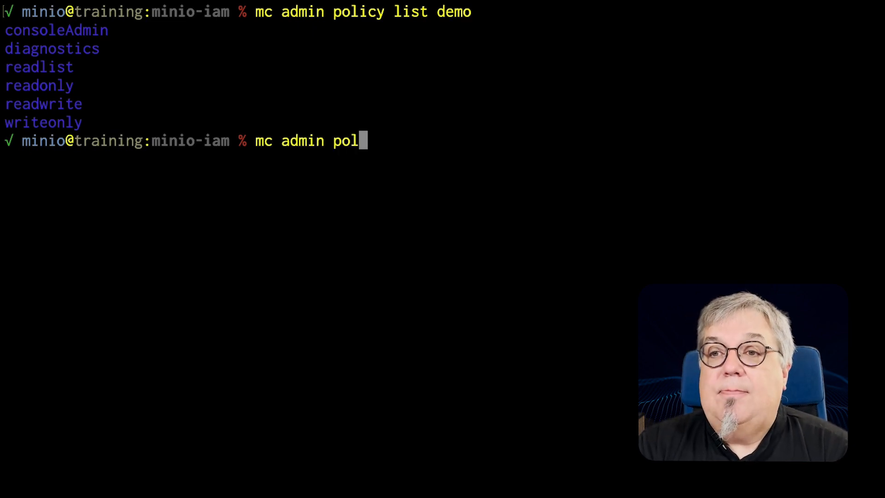
type("icy remove demo diagnostics")
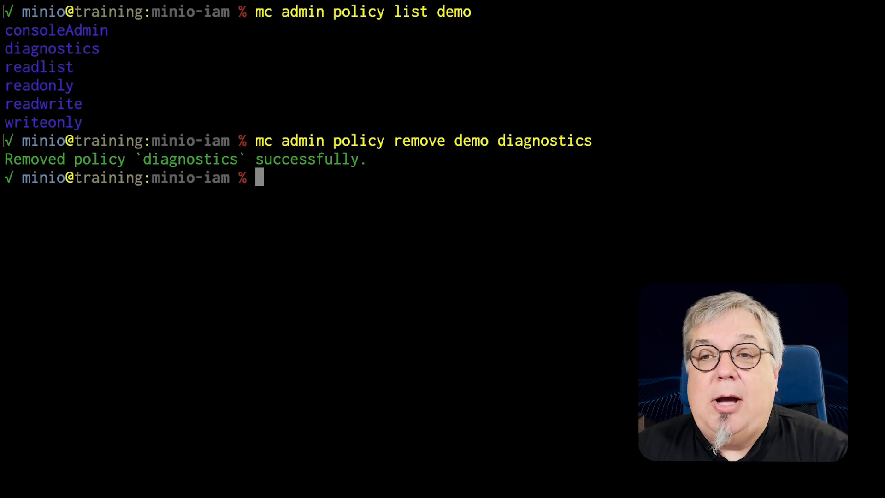
type("mc admin policy list demo")
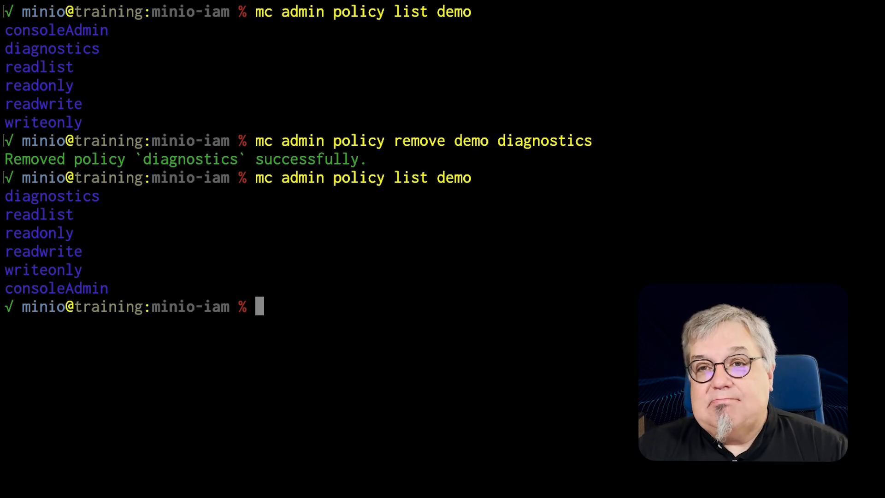
type("mc admin policy remove demo diagnostics")
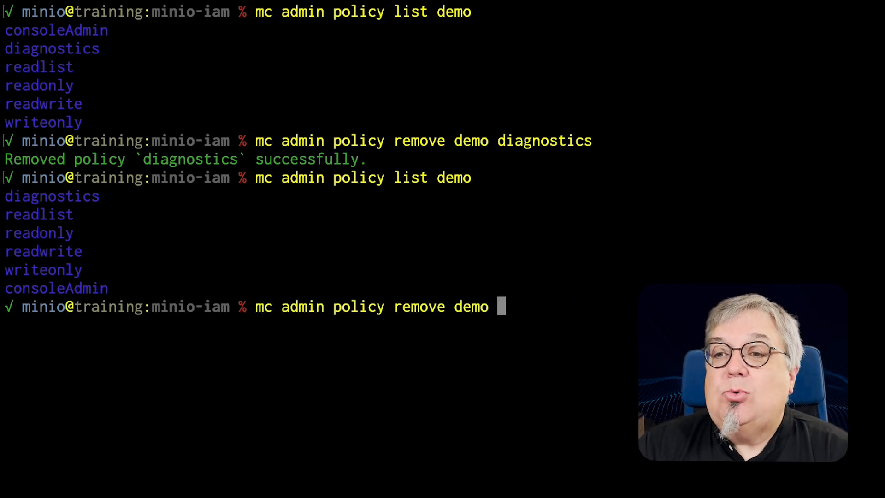
type("readl")
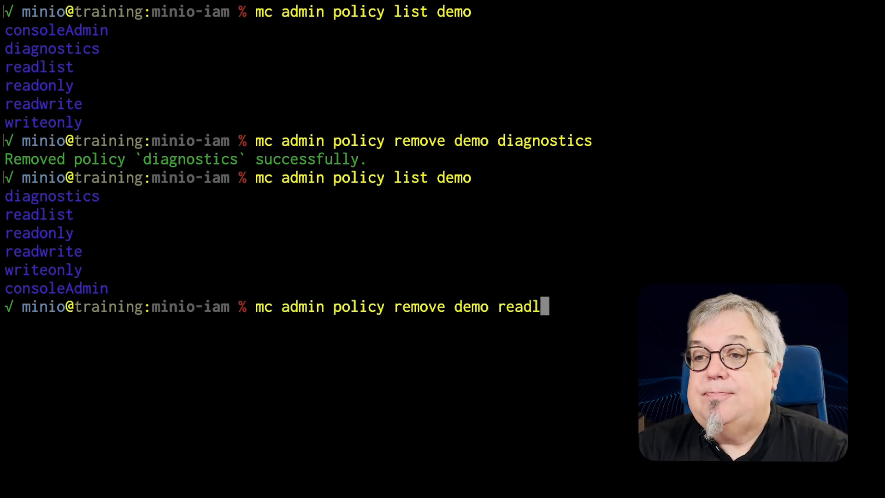